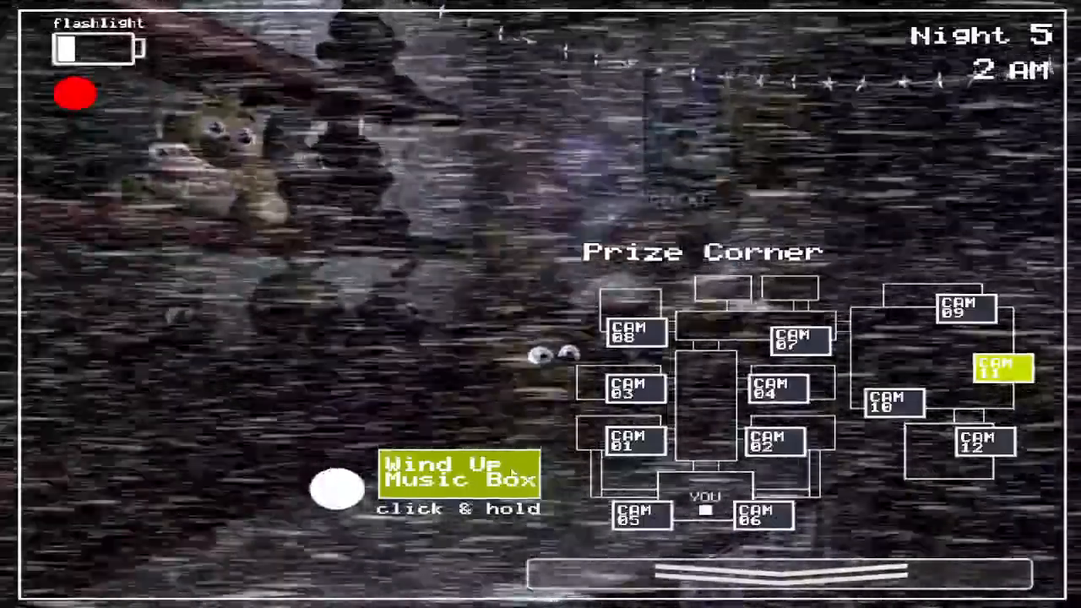
# Wind up the Prize Corner music box on CAM 11, moving on to the Storage office
pyautogui.click(760, 574)
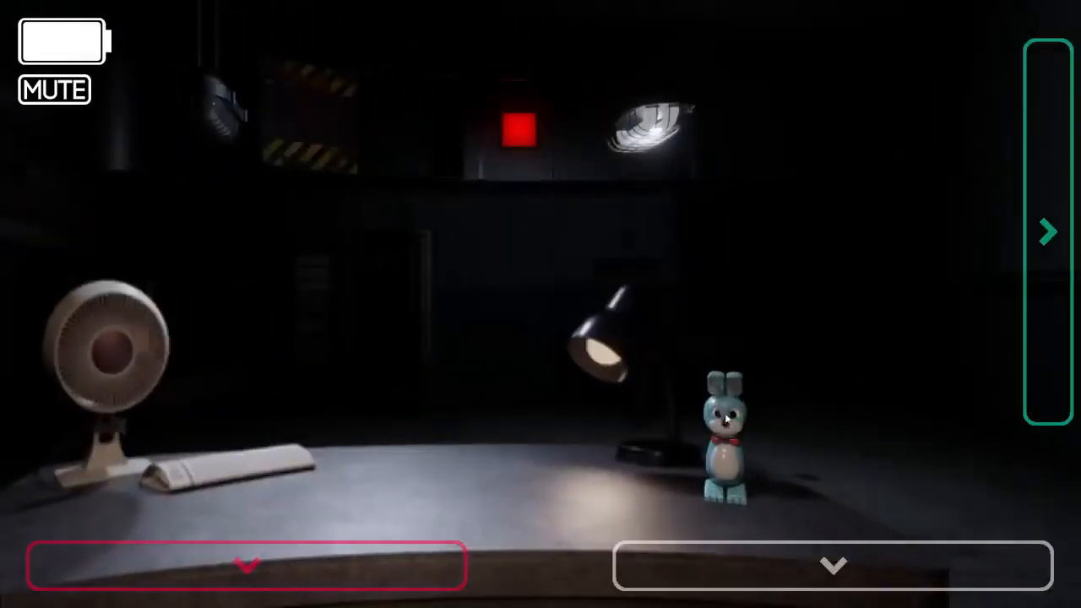
# Cycle building cameras 01, 03, 06, 05, 09, 08, 07 and 01, ending on CAM 05
pyautogui.click(832, 564)
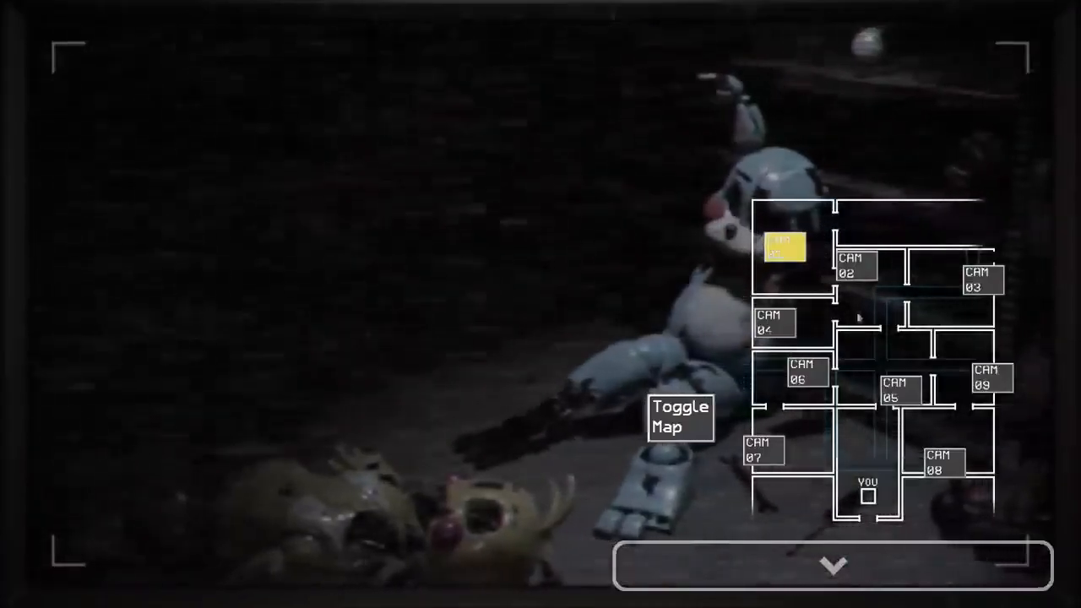
pyautogui.click(855, 266)
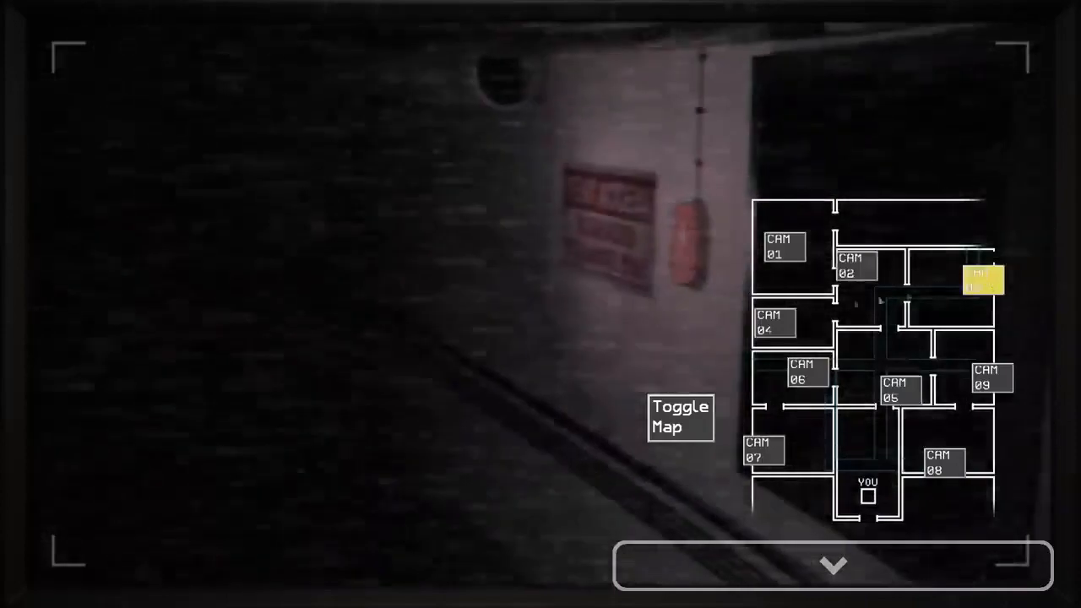
pyautogui.click(773, 323)
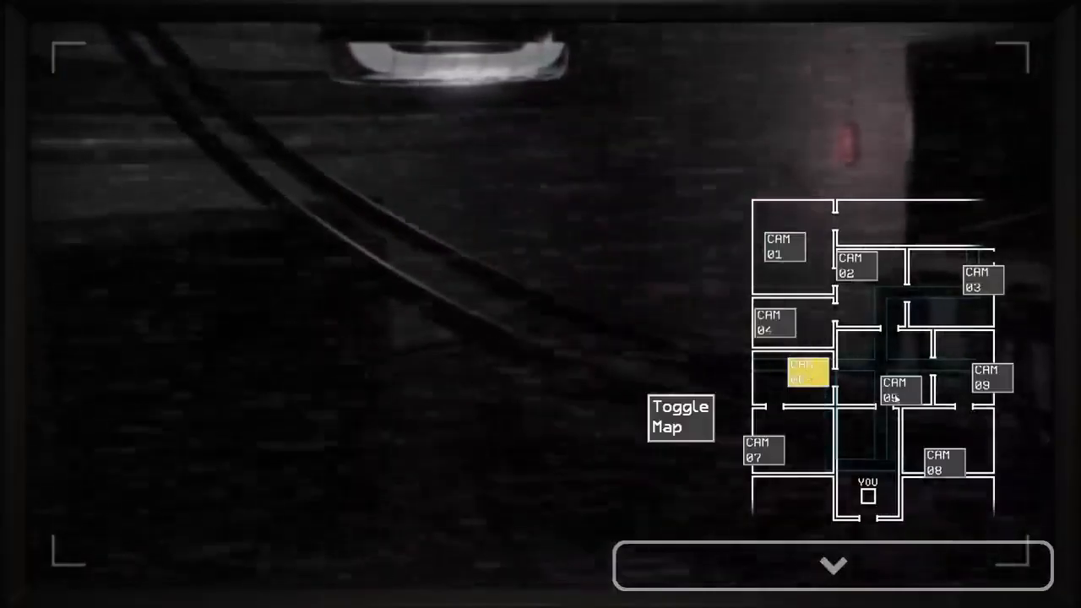
pyautogui.click(897, 390)
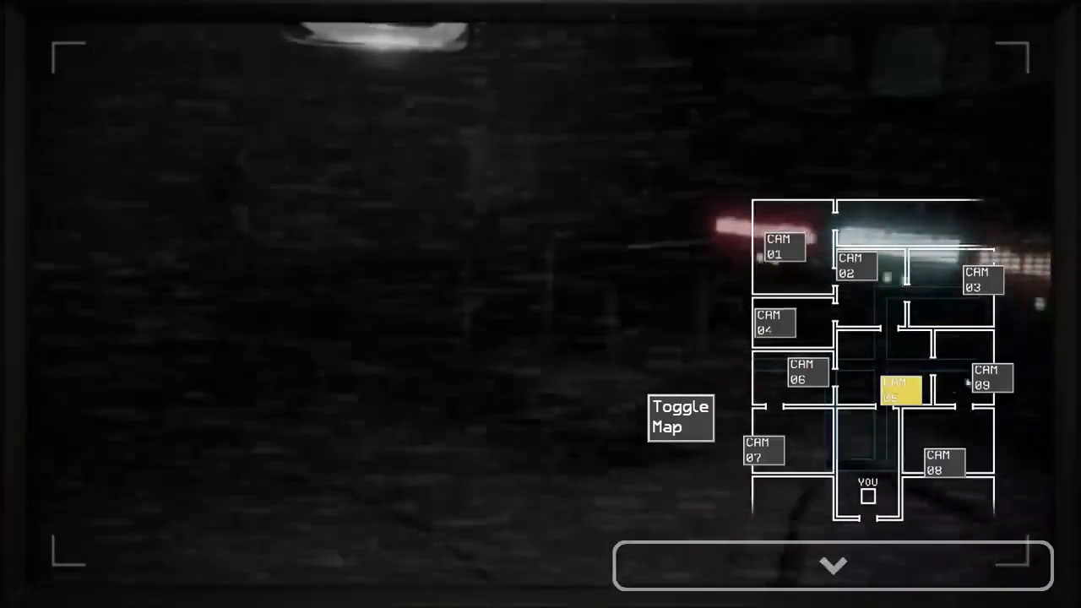
pyautogui.click(991, 382)
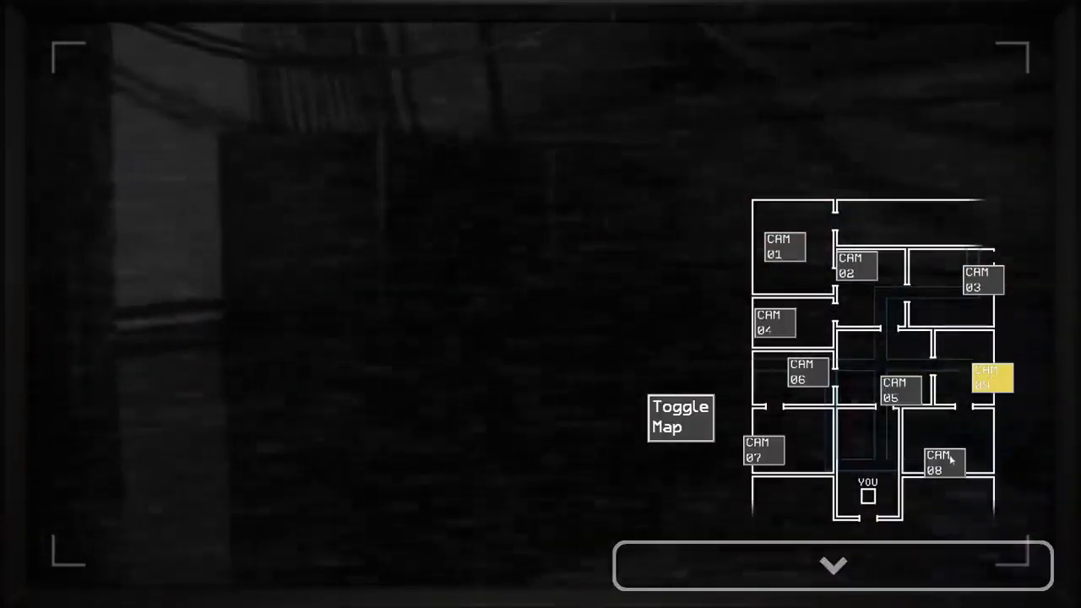
pyautogui.click(942, 461)
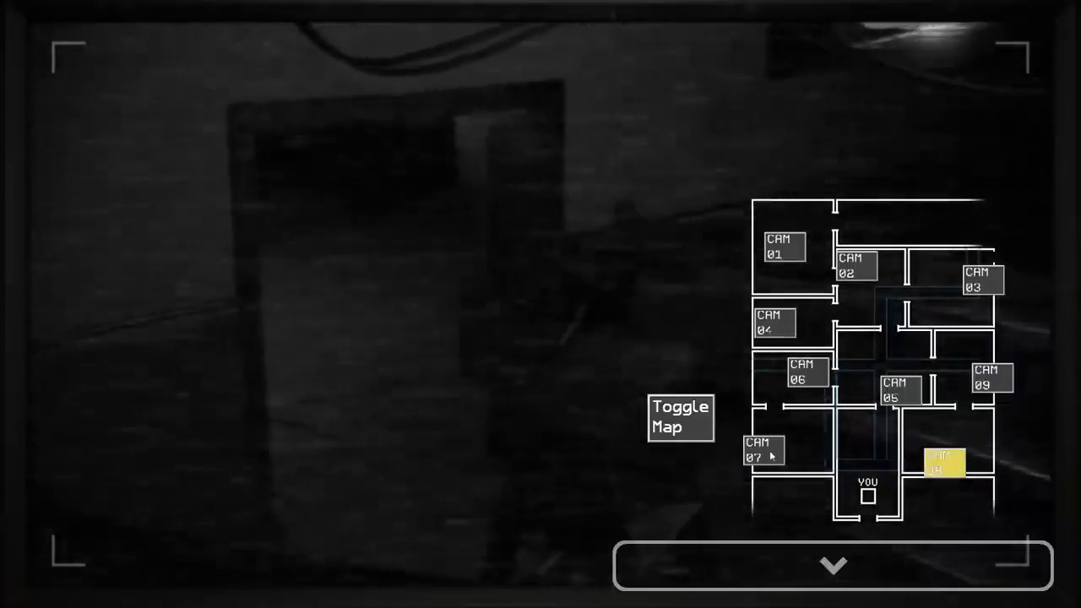
pyautogui.click(761, 451)
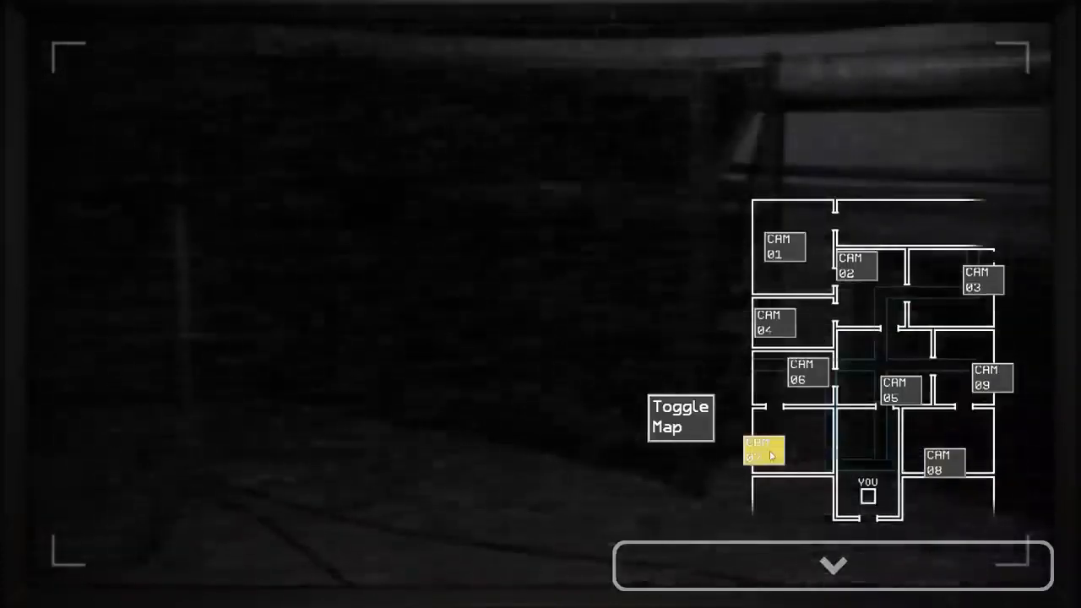
pyautogui.click(782, 246)
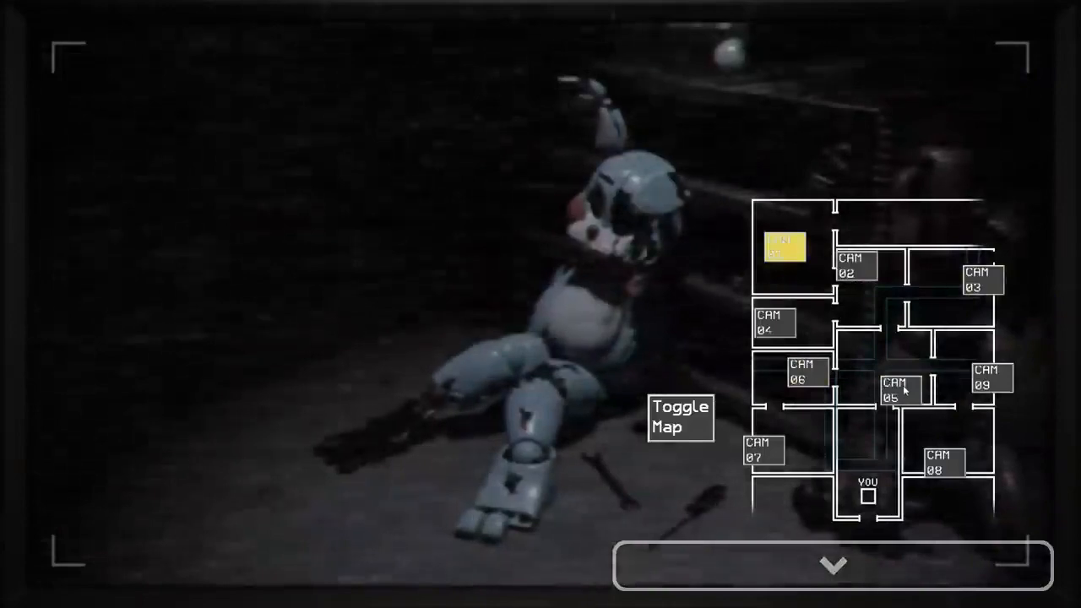
pyautogui.click(897, 389)
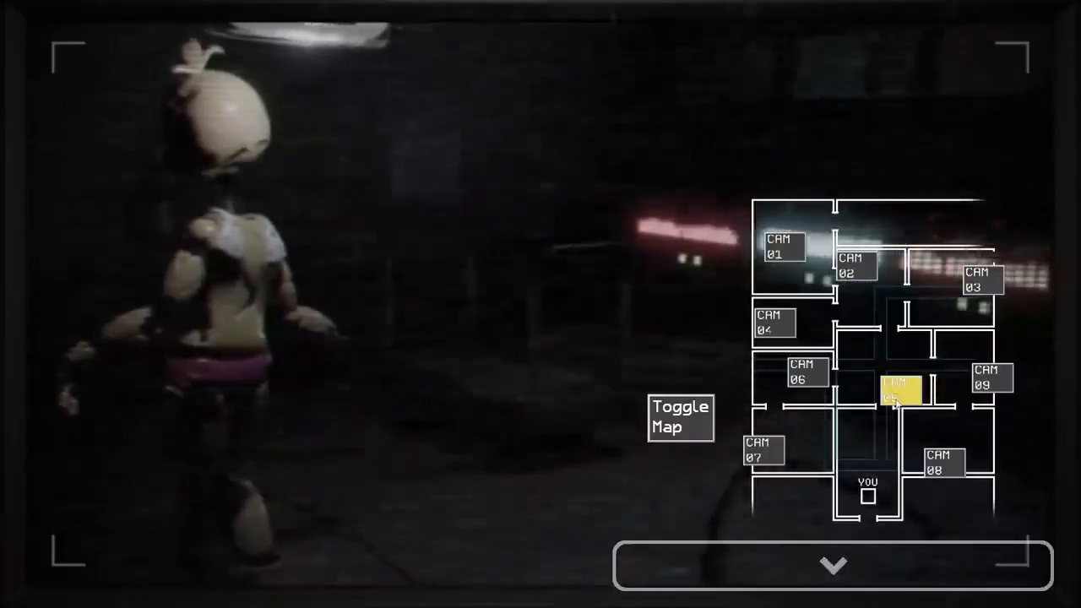
# Shine the flashlight at the office doorway, check CAM 05, then put on the mask
pyautogui.click(761, 448)
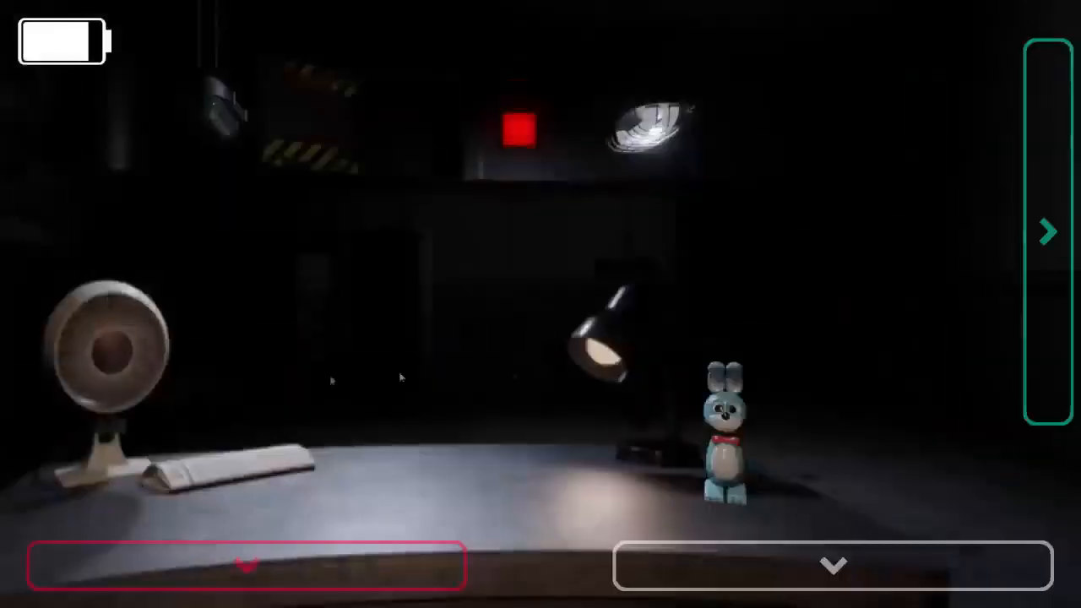
pyautogui.click(832, 564)
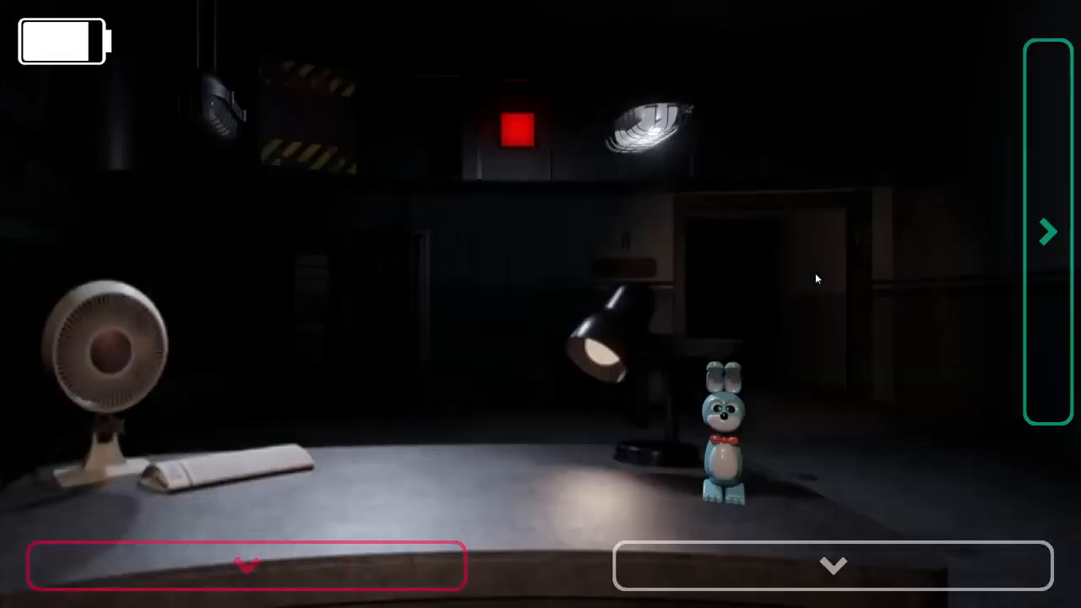
pyautogui.click(245, 564)
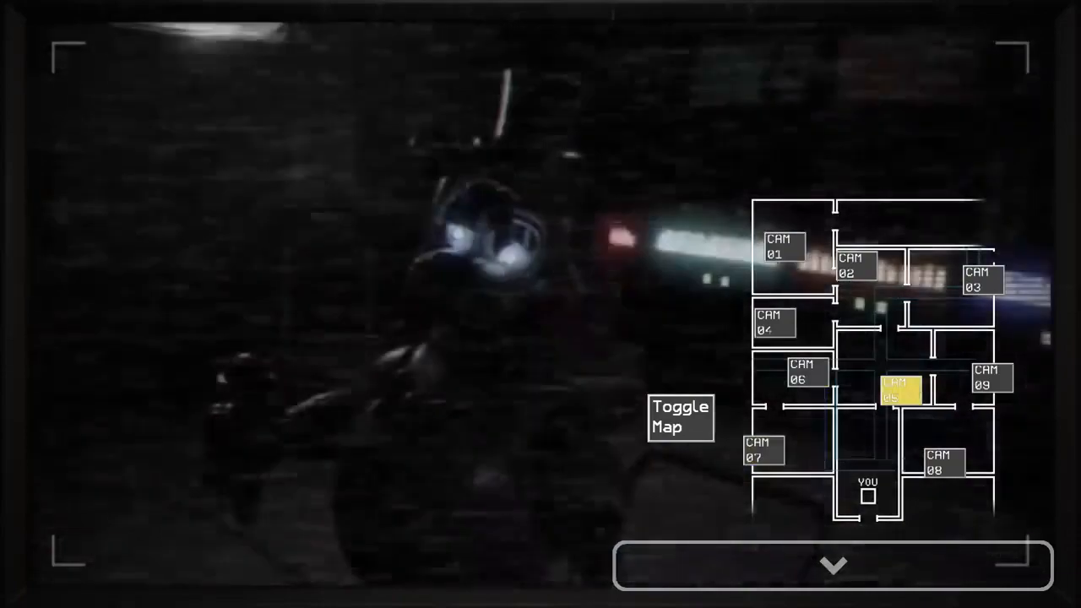
pyautogui.click(762, 450)
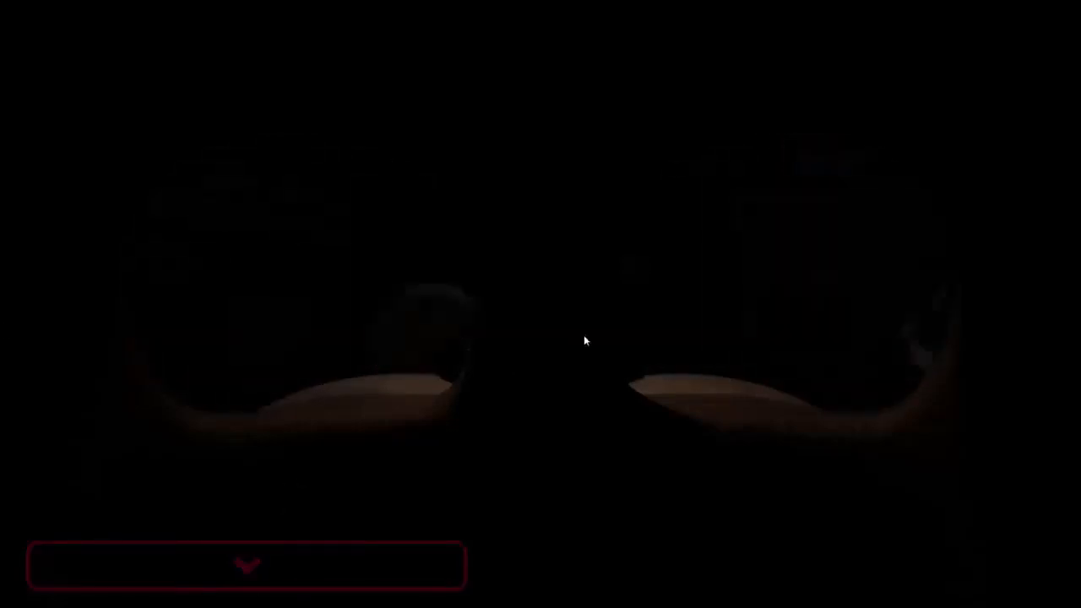
pyautogui.moveTo(943, 292)
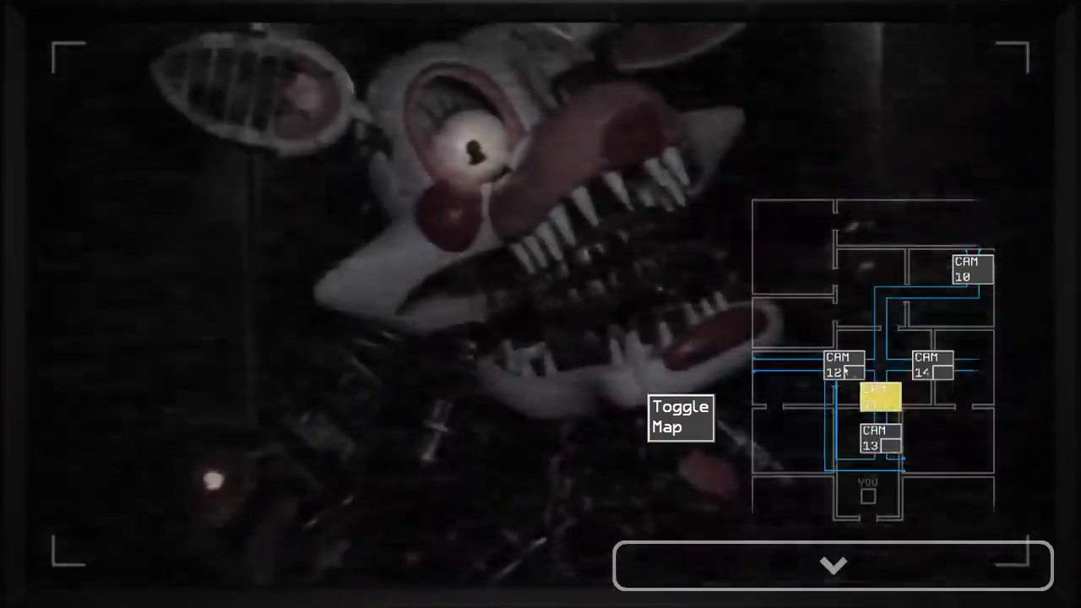
# Remove the mask, check building cameras 06 and 04, then switch to the vent camera map
pyautogui.click(680, 418)
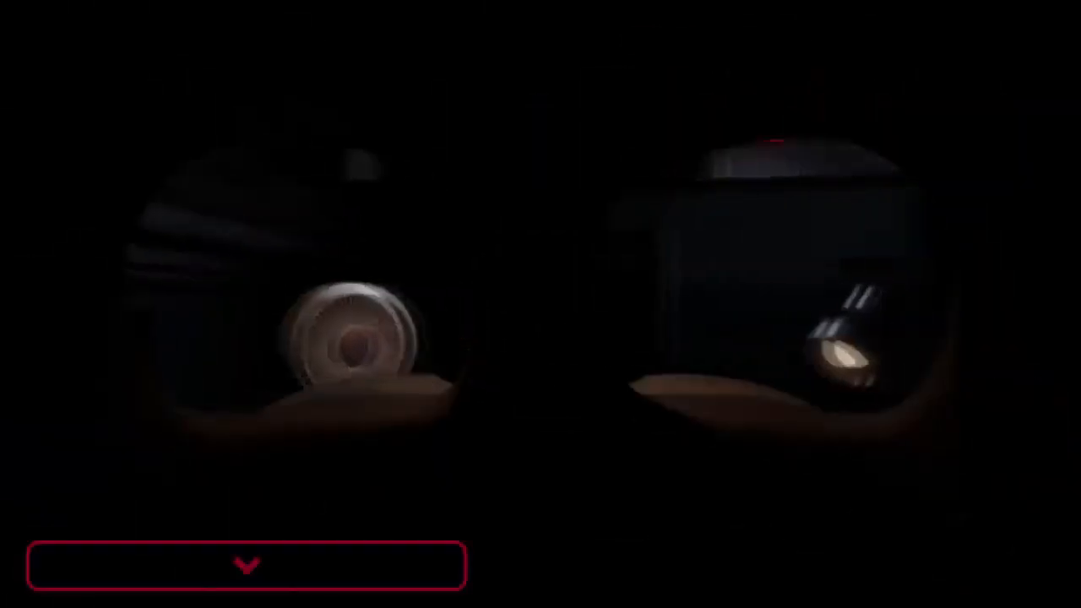
pyautogui.click(247, 564)
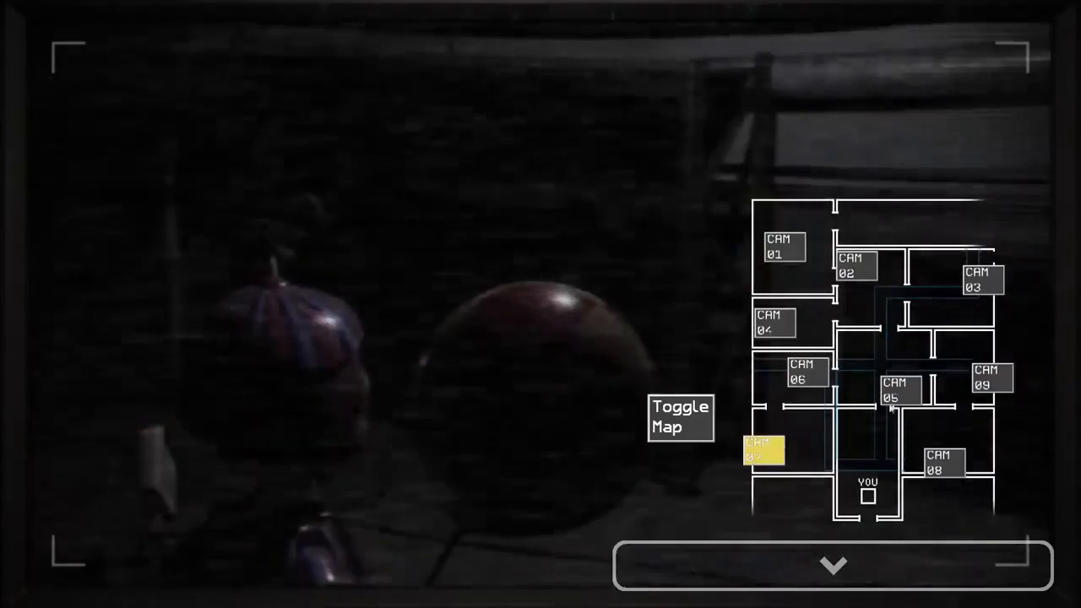
pyautogui.click(807, 374)
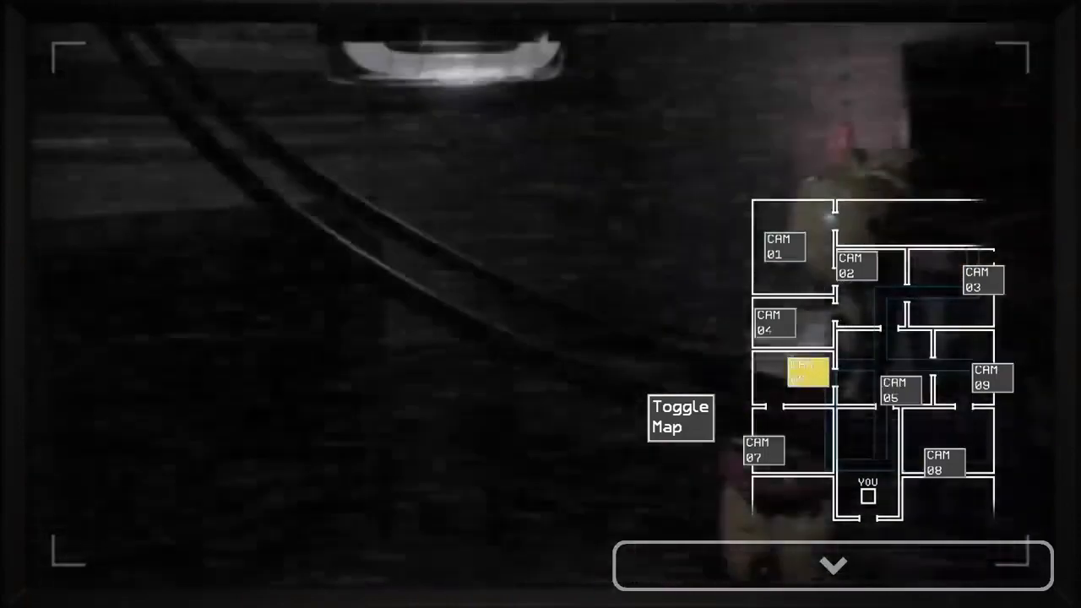
pyautogui.click(680, 418)
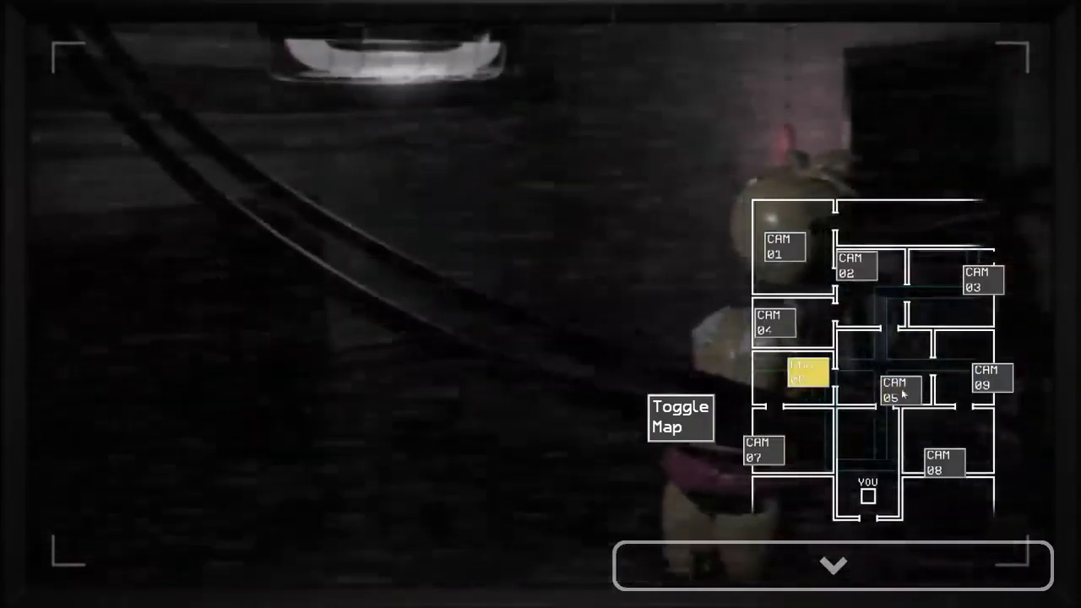
pyautogui.click(772, 323)
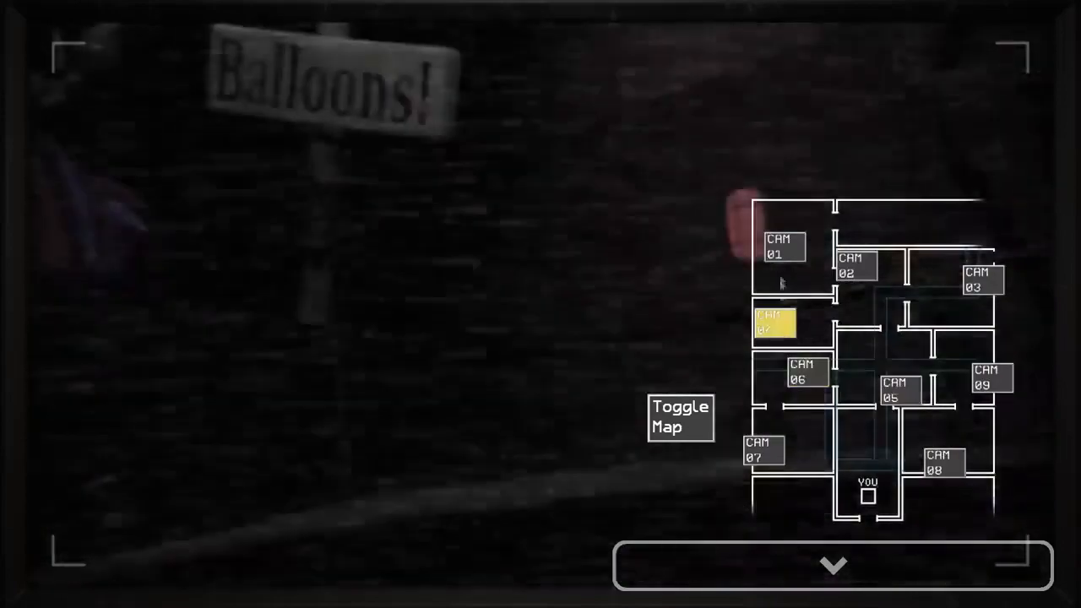
pyautogui.click(783, 246)
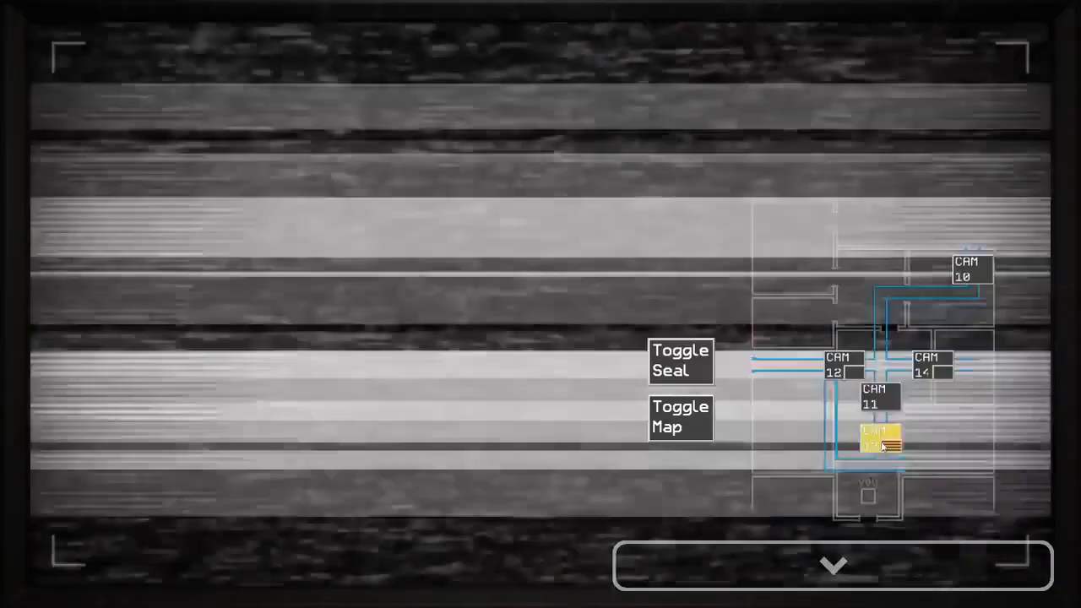
# View CAM 05 twice, lowering the camera monitor after each look
pyautogui.click(831, 564)
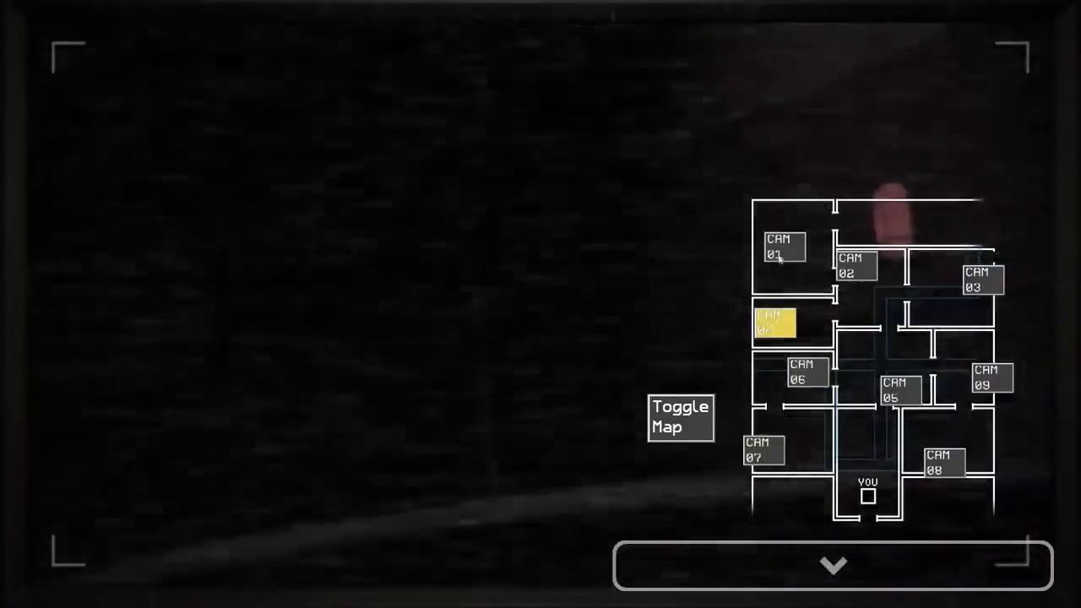
pyautogui.click(898, 390)
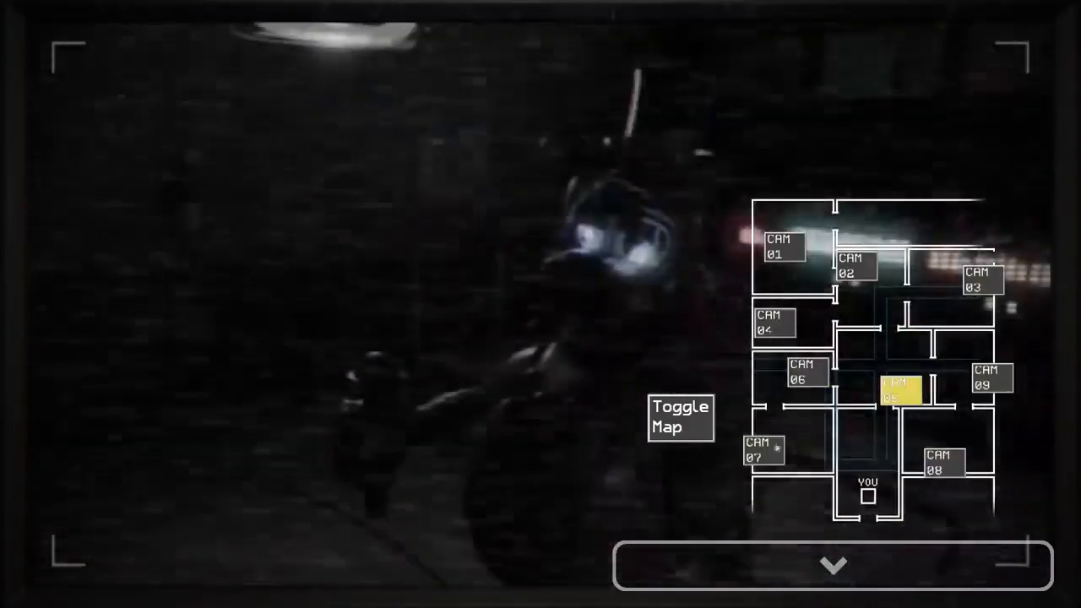
pyautogui.click(833, 564)
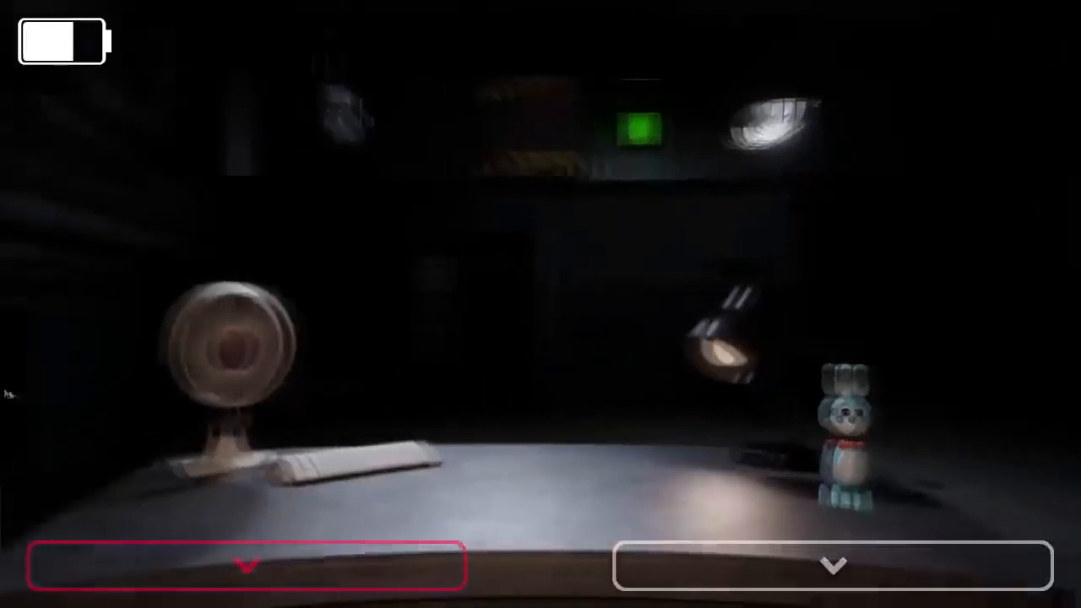
pyautogui.click(831, 564)
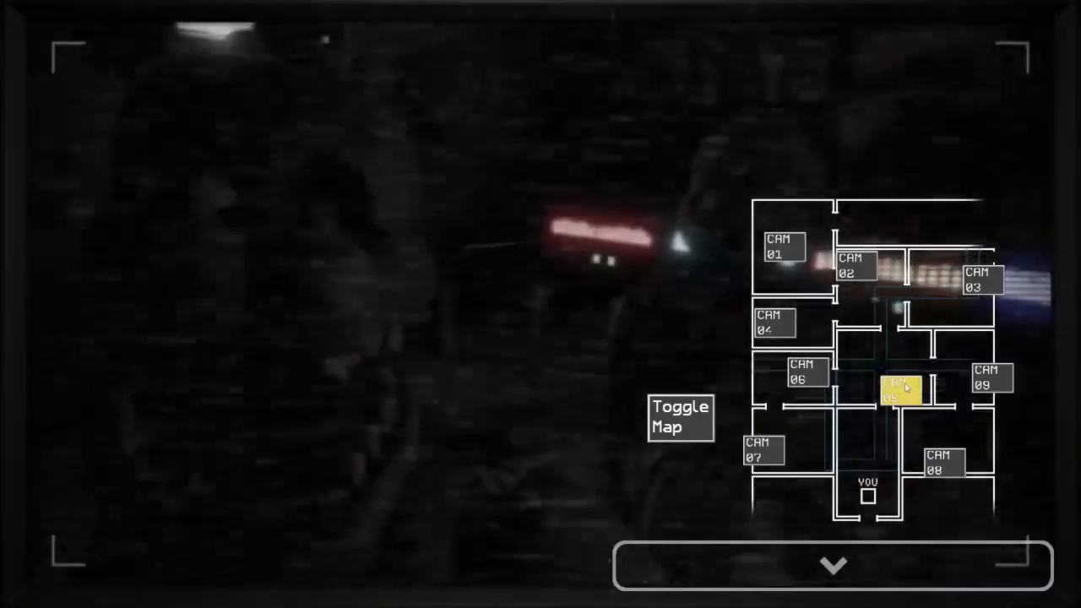
pyautogui.click(833, 564)
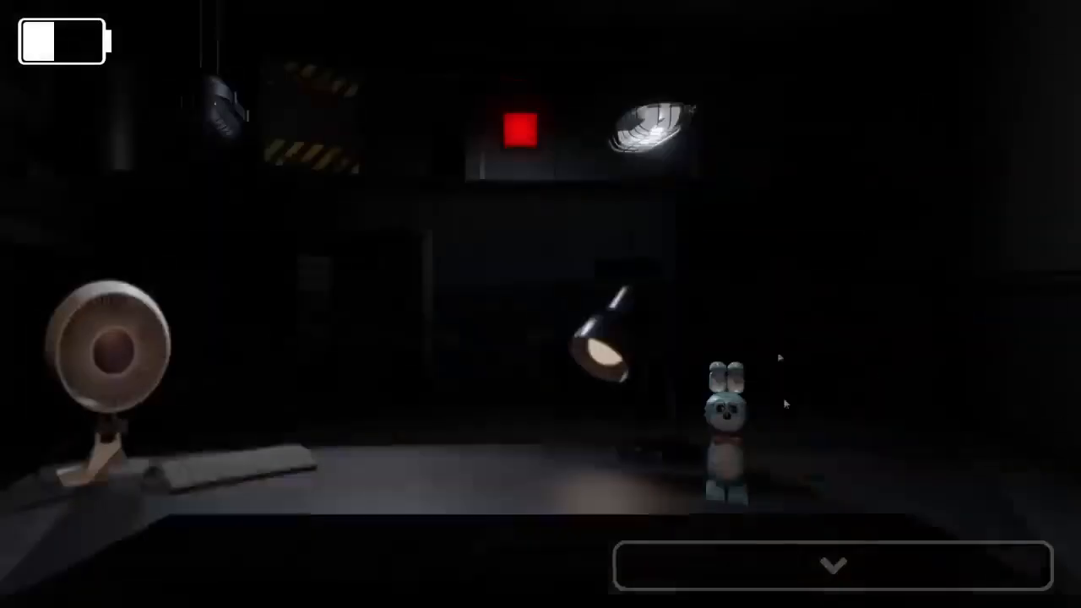
# Check CAM 07 and the vent camera map, then lower the monitor
pyautogui.click(831, 564)
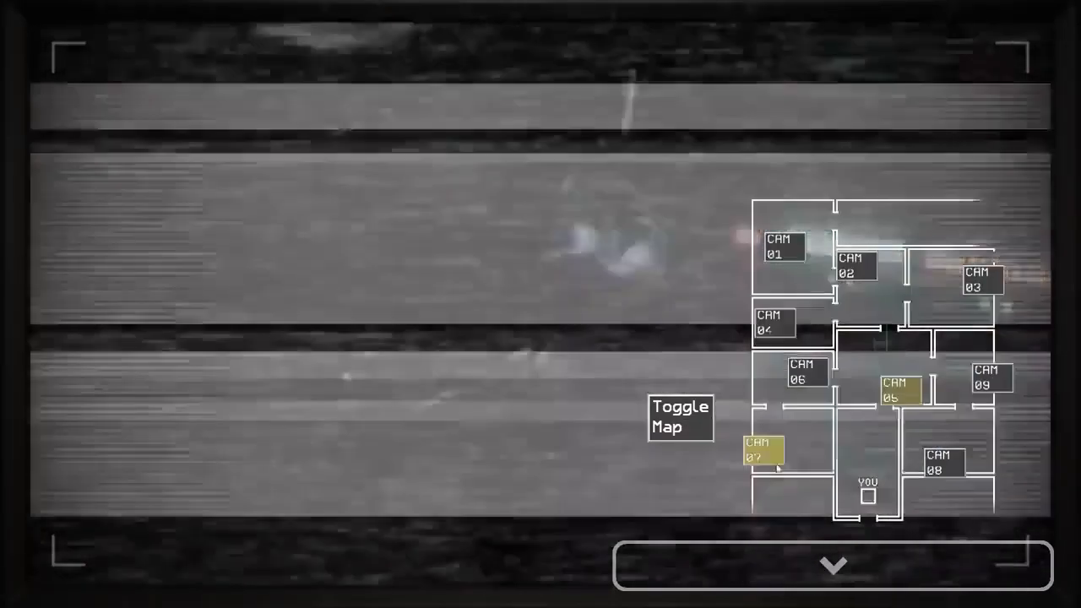
pyautogui.click(980, 284)
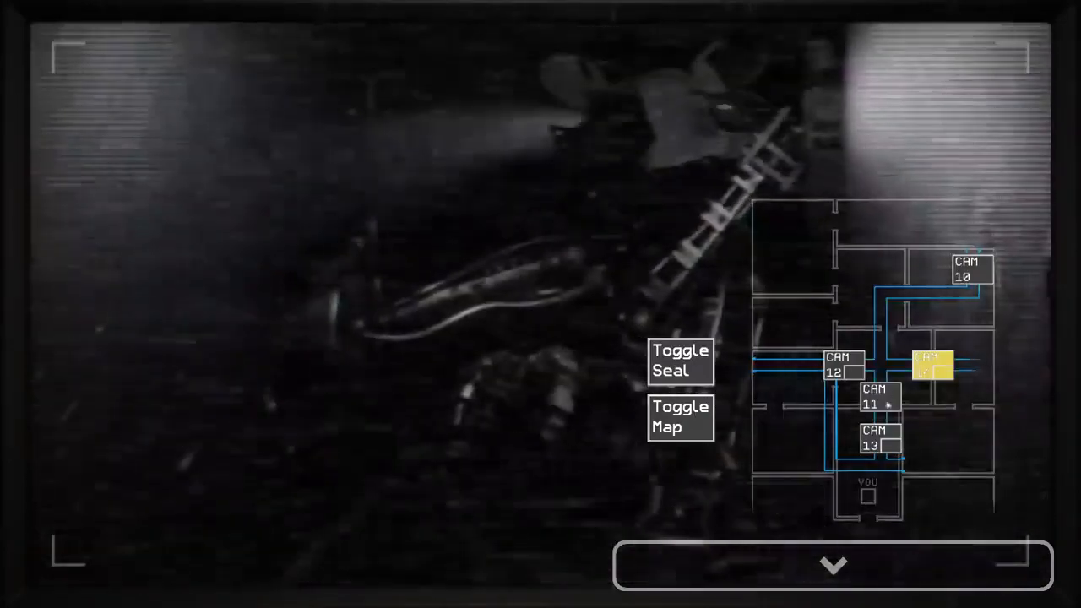
pyautogui.click(832, 564)
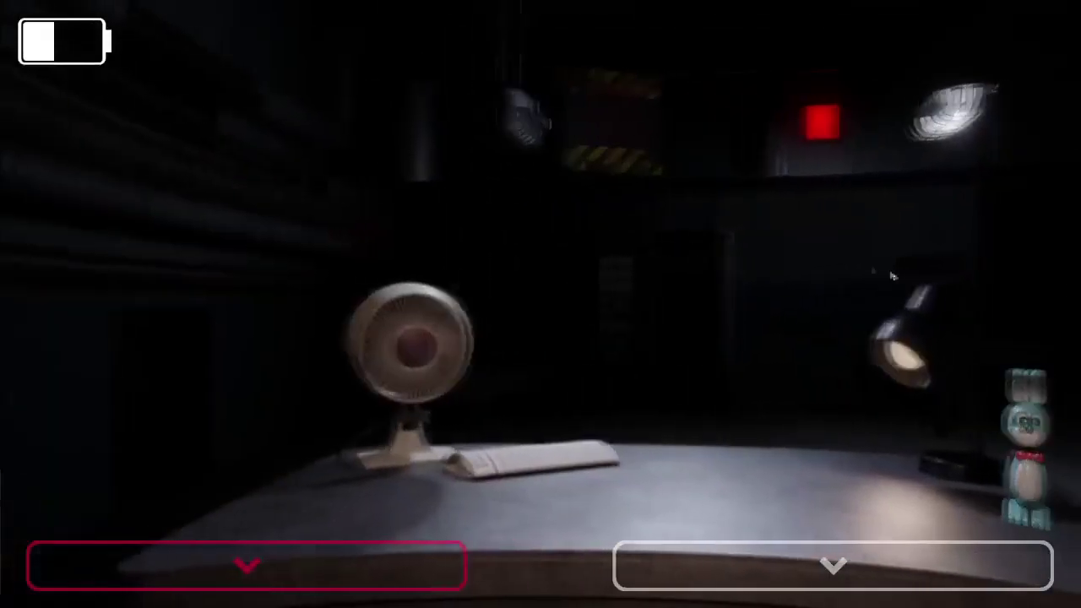
# Switch off the office light, wear the mask briefly, then check CAM 09
pyautogui.click(248, 564)
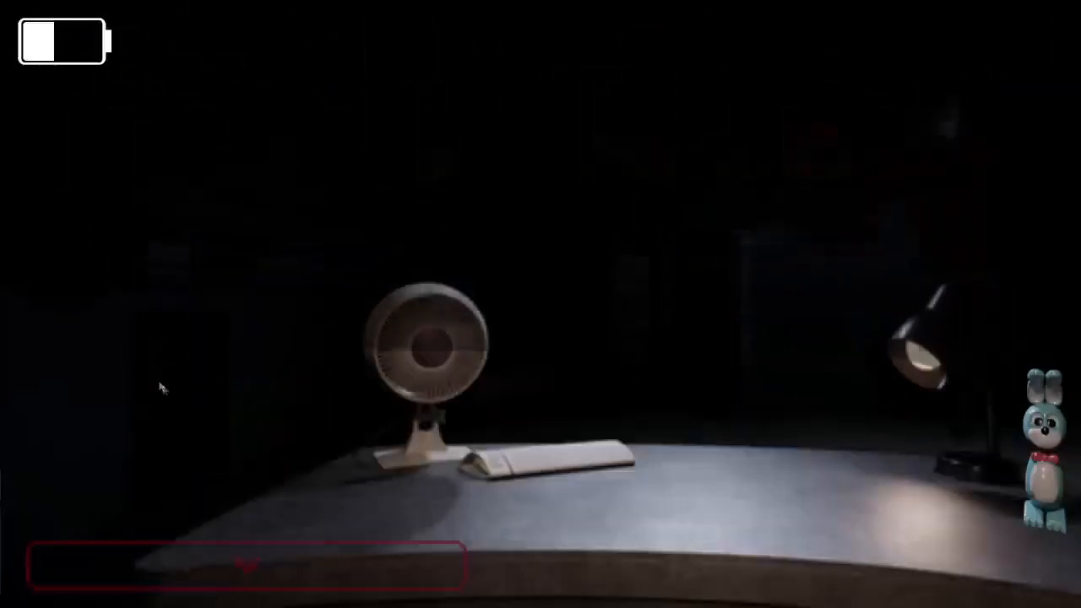
pyautogui.click(245, 564)
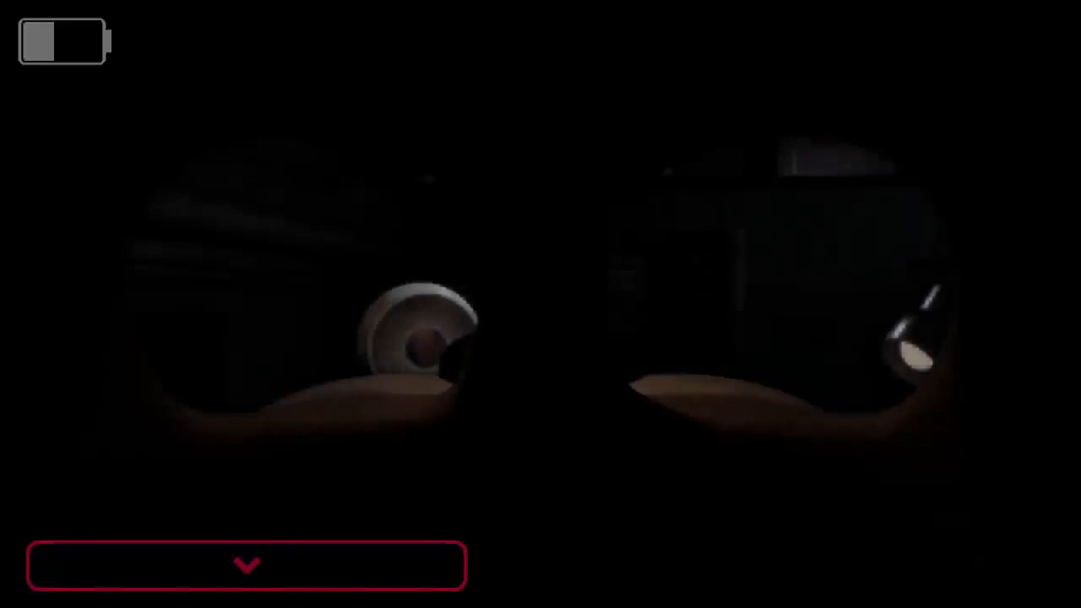
pyautogui.click(247, 564)
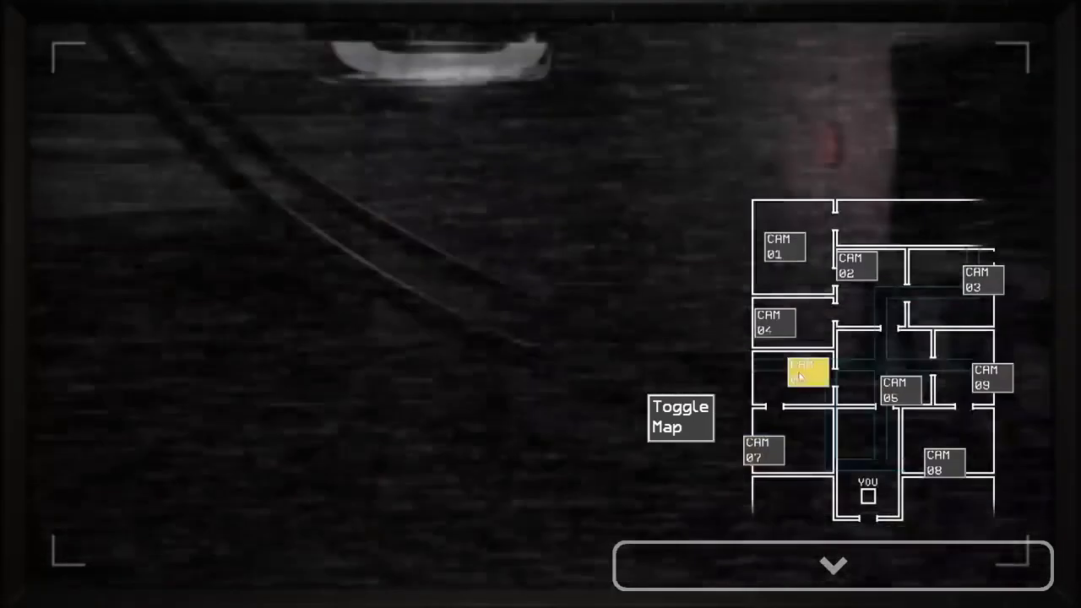
pyautogui.click(990, 378)
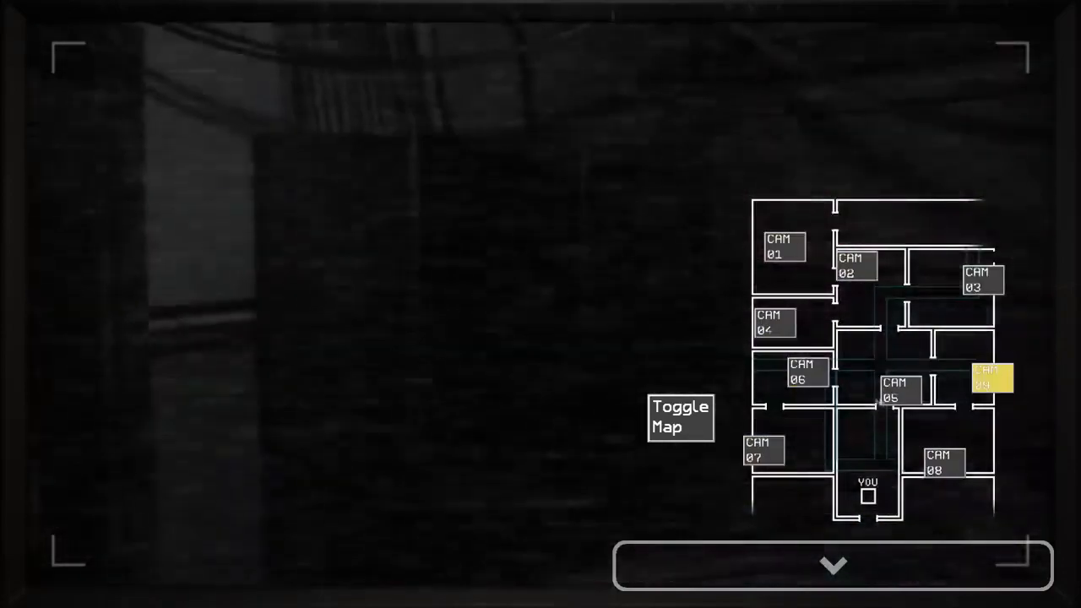
pyautogui.click(897, 391)
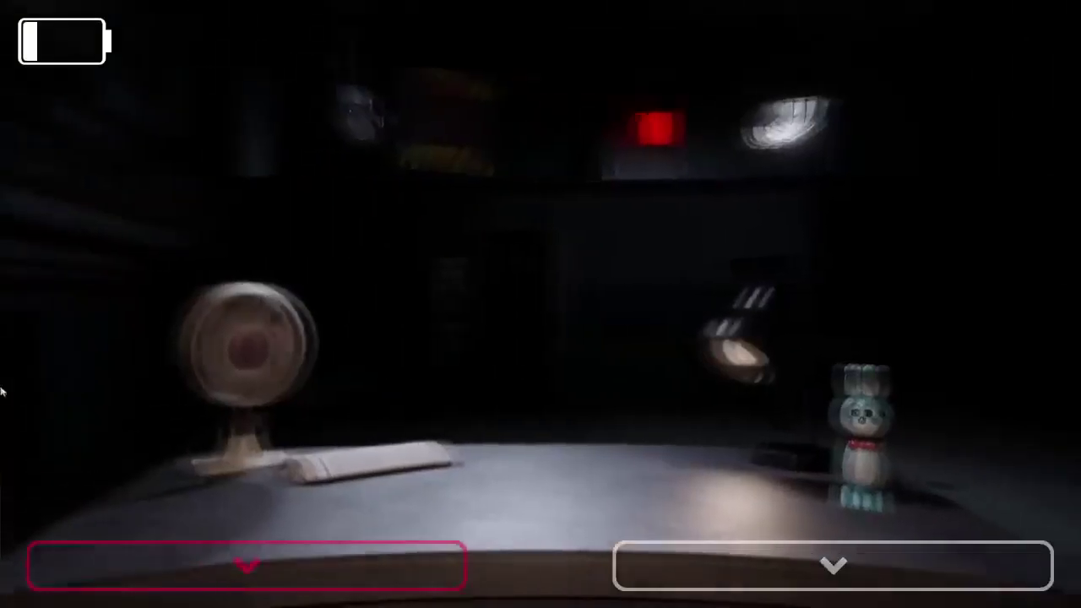
# Check the vent cameras including CAM 11, then view building CAM 09 and lower the monitor
pyautogui.click(244, 564)
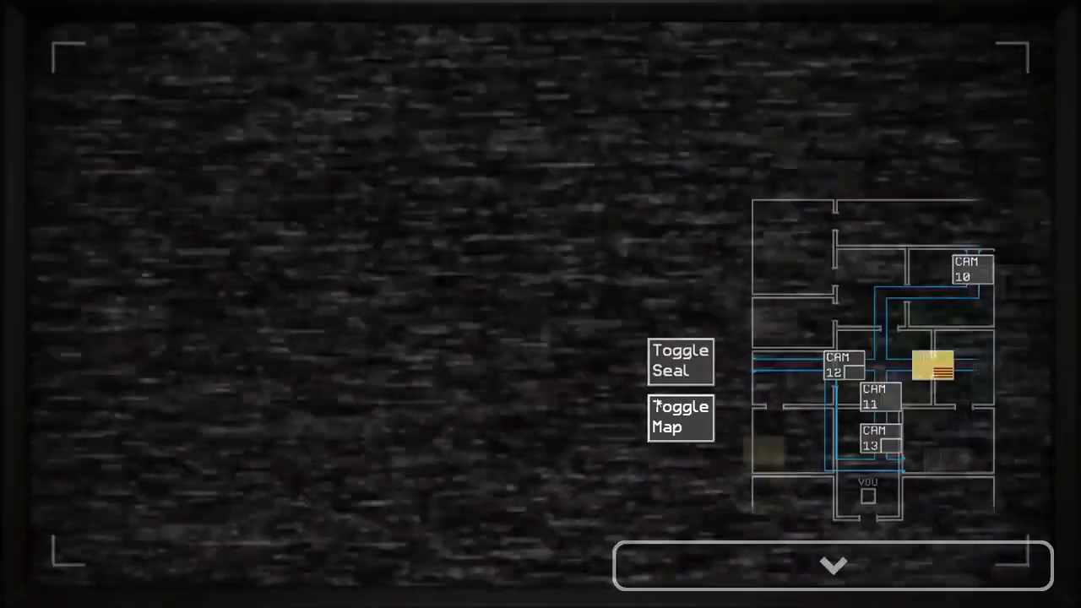
pyautogui.click(679, 361)
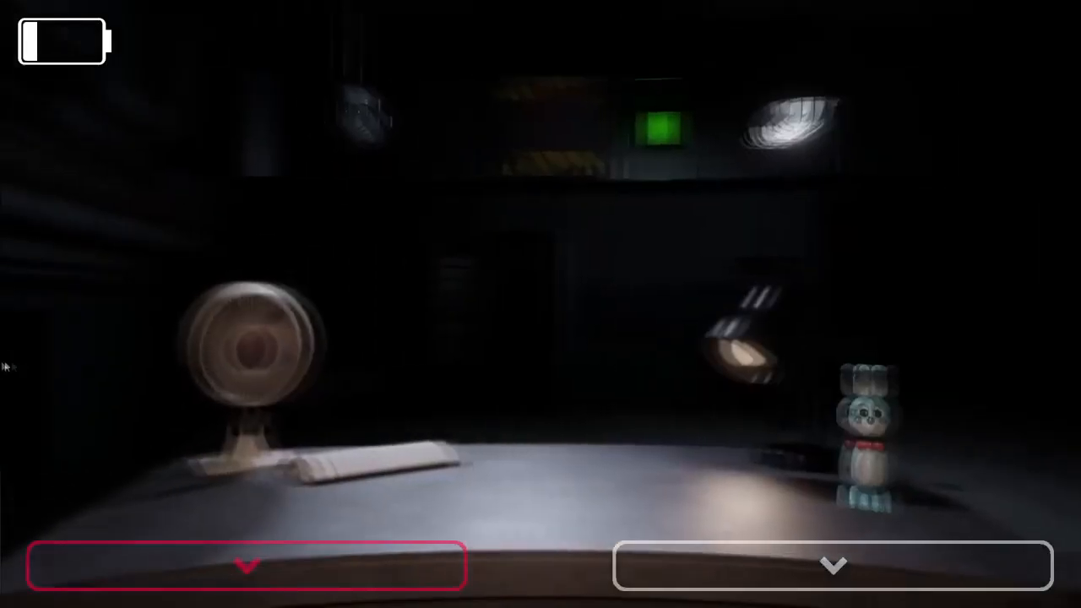
pyautogui.click(831, 564)
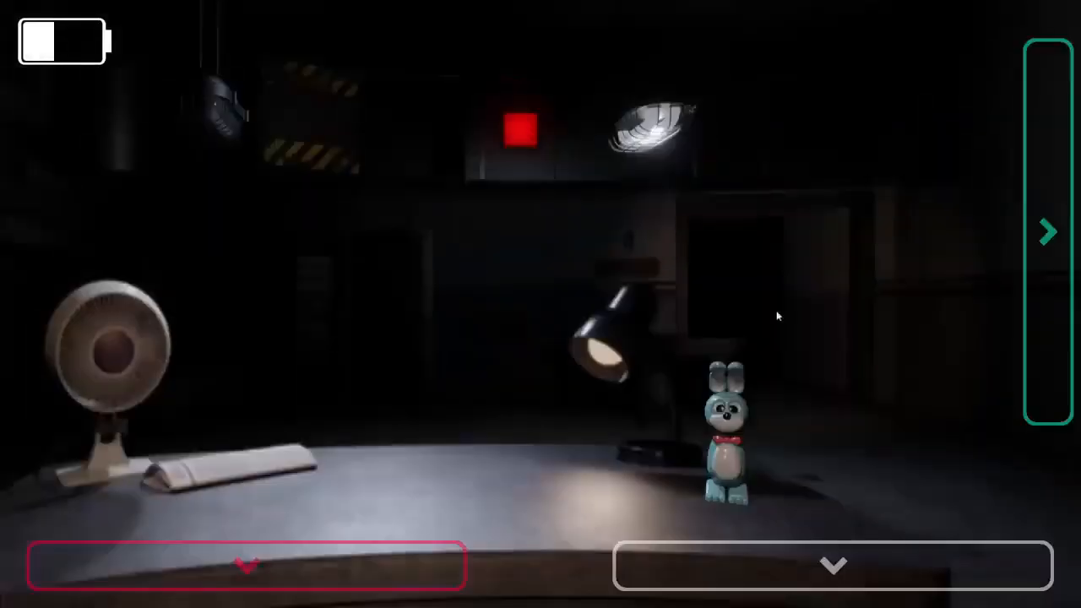
pyautogui.click(831, 564)
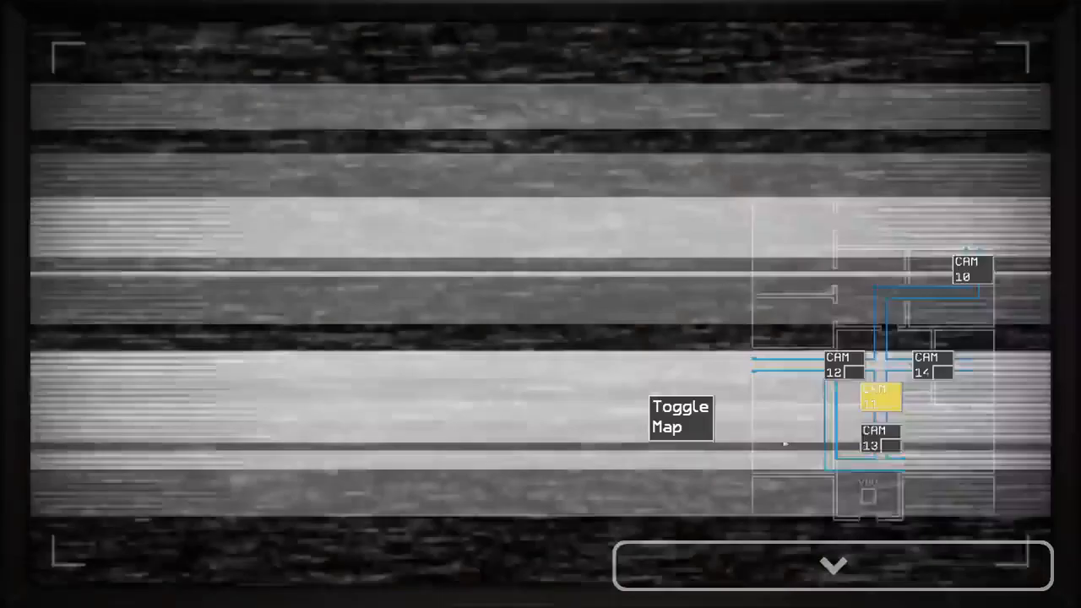
pyautogui.click(680, 415)
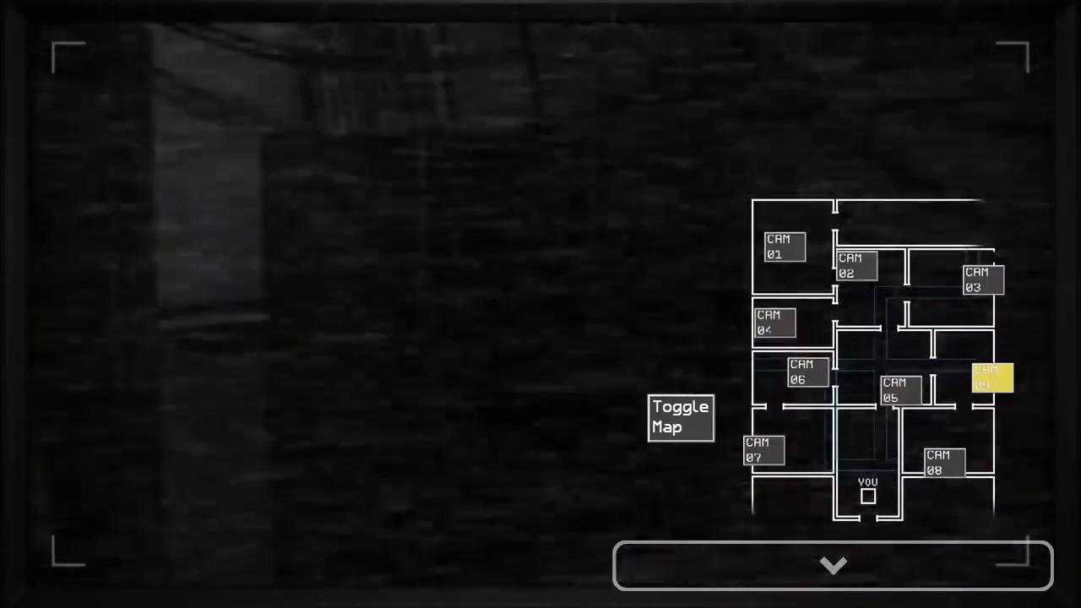
pyautogui.click(899, 390)
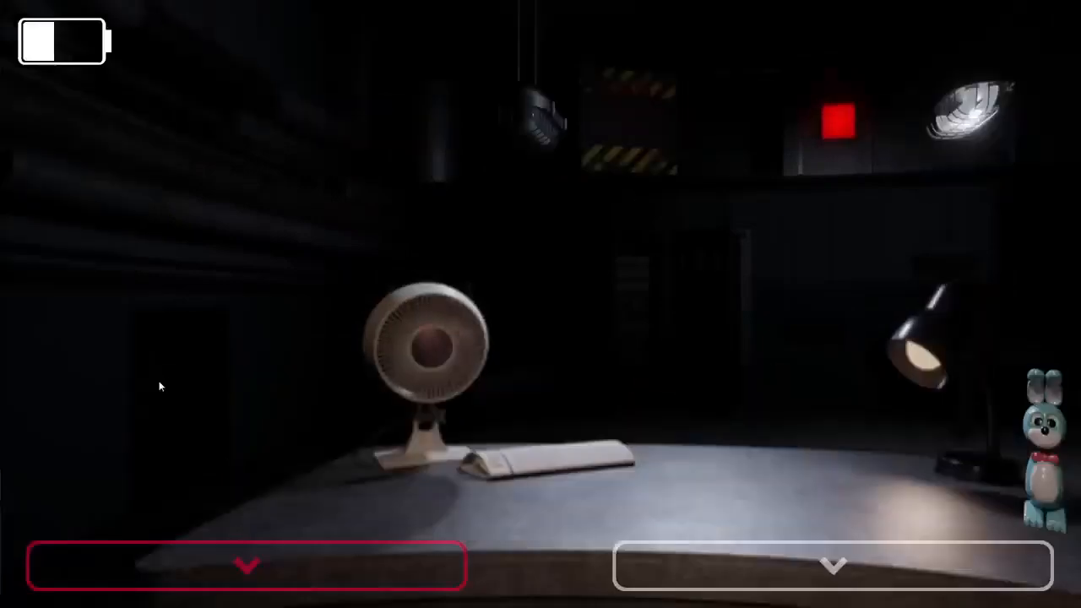
# Switch from the vent map to building cameras, read FazStat at 5AM, and return to CAM 05
pyautogui.click(832, 563)
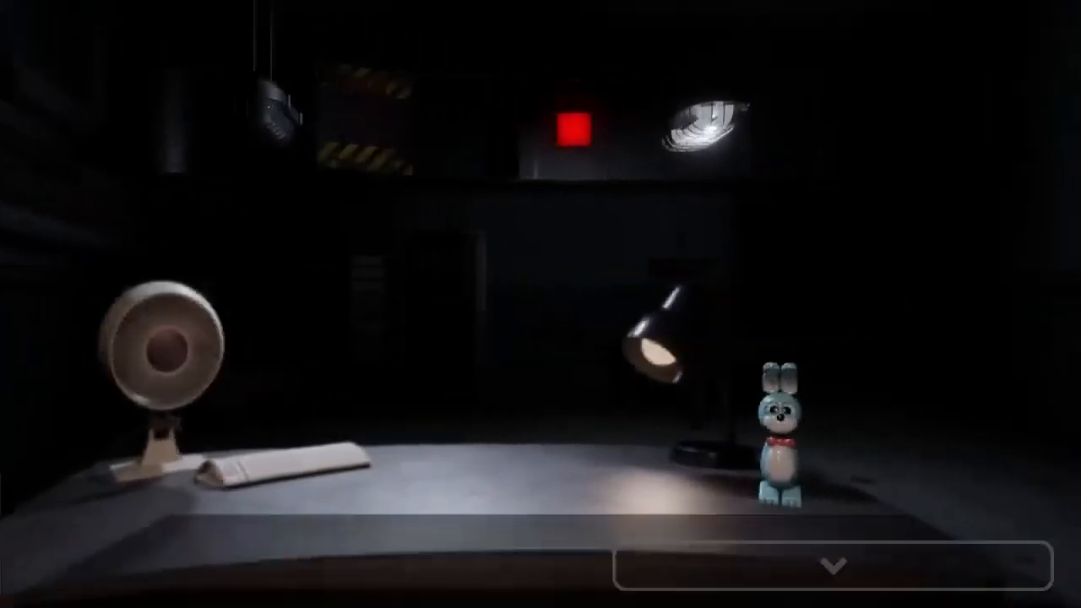
pyautogui.click(831, 563)
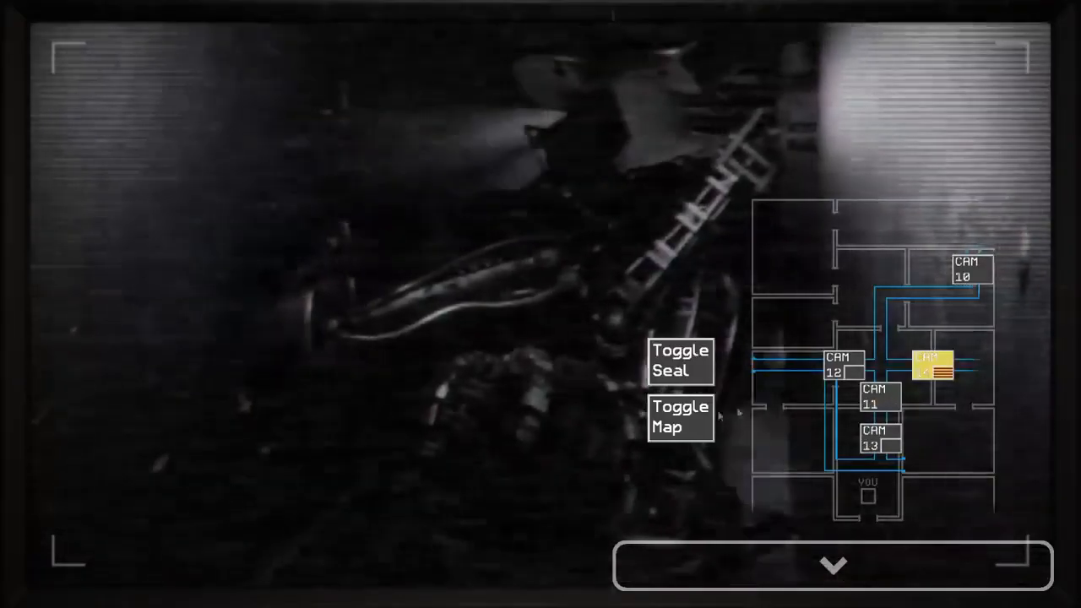
pyautogui.click(680, 415)
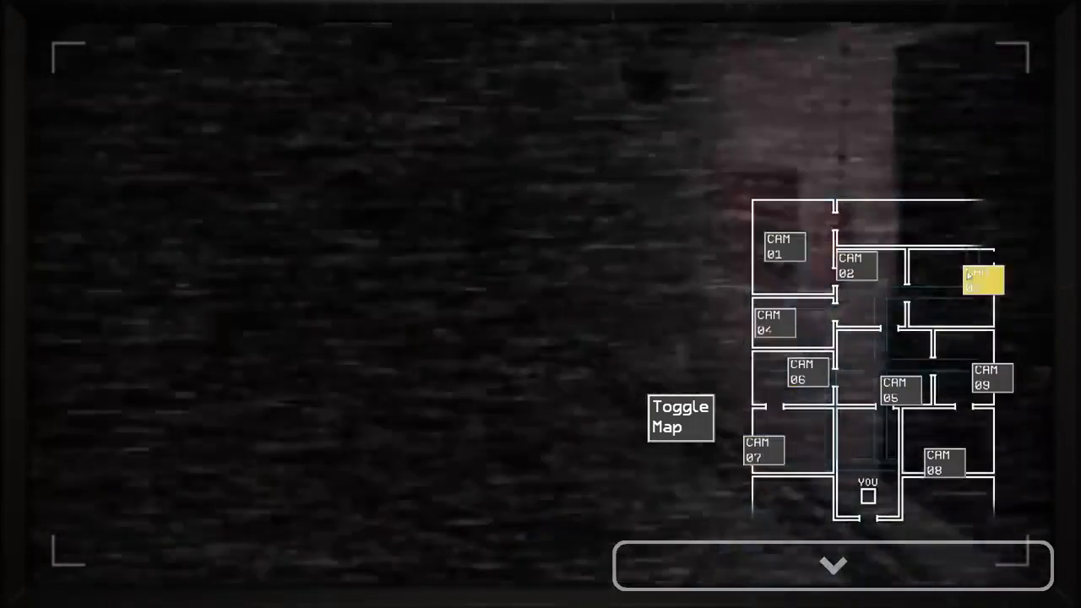
pyautogui.click(898, 391)
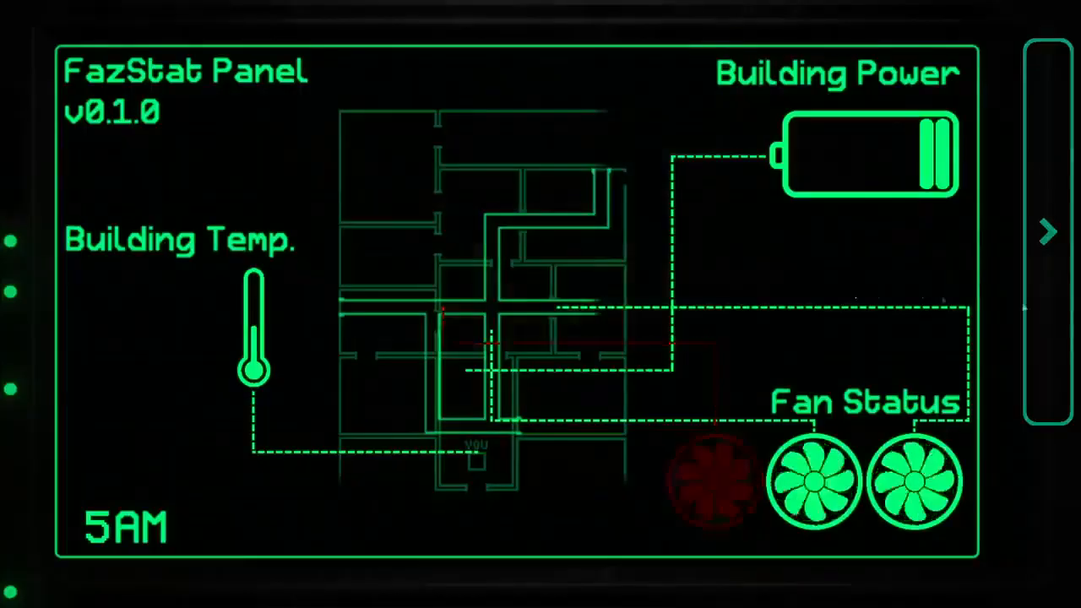
pyautogui.click(1047, 233)
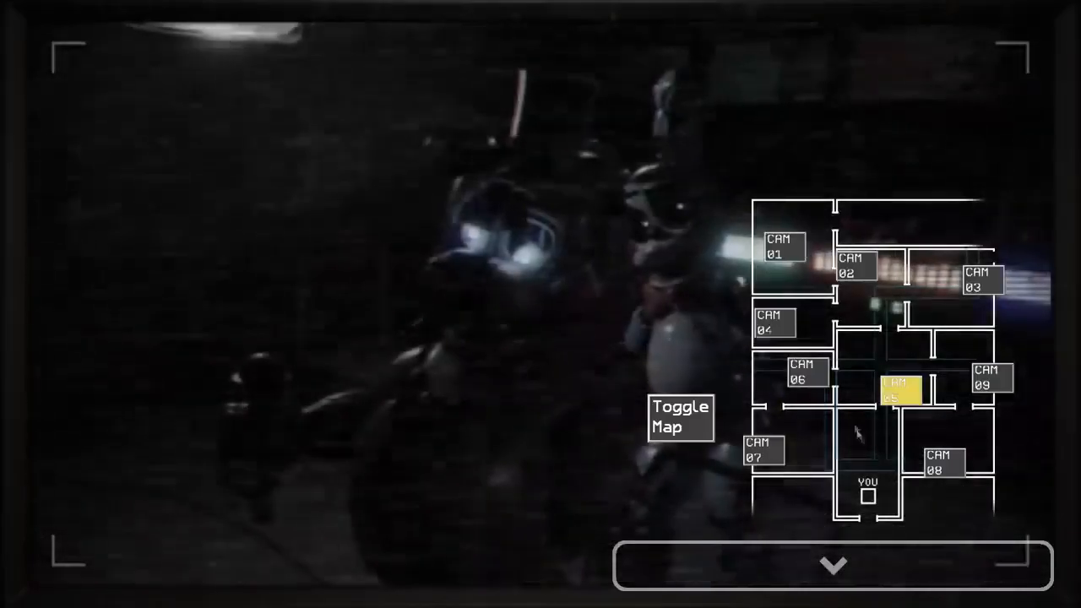